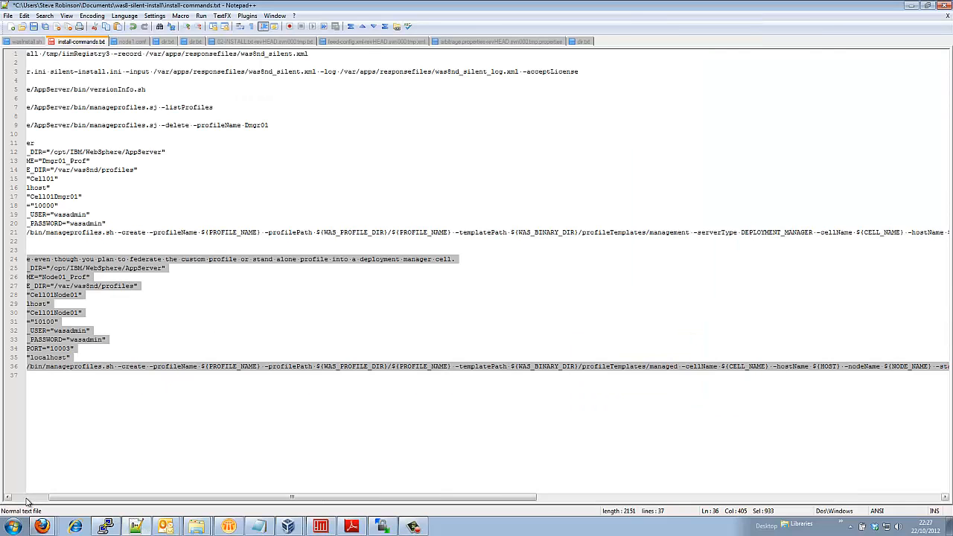
# Step: Check the Node01_Prof profile and Cell01Node01 node names, then run ./createNode01.sh
pyautogui.hscroll(-3)
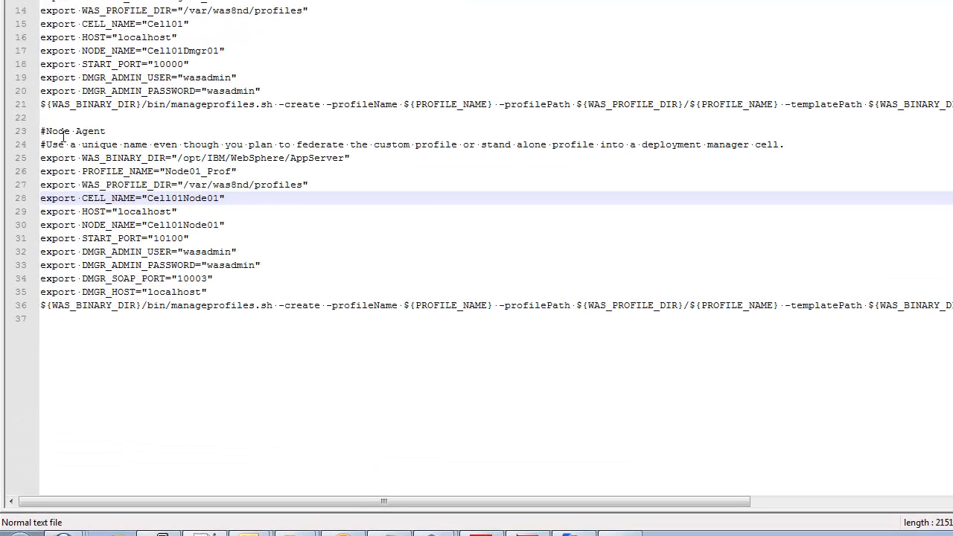
pyautogui.click(253, 157)
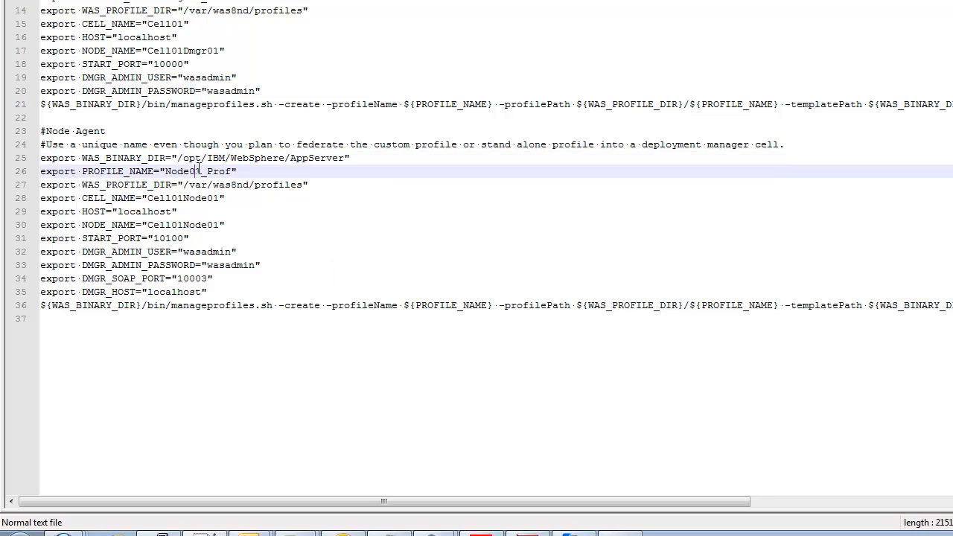
pyautogui.doubleClick(198, 171)
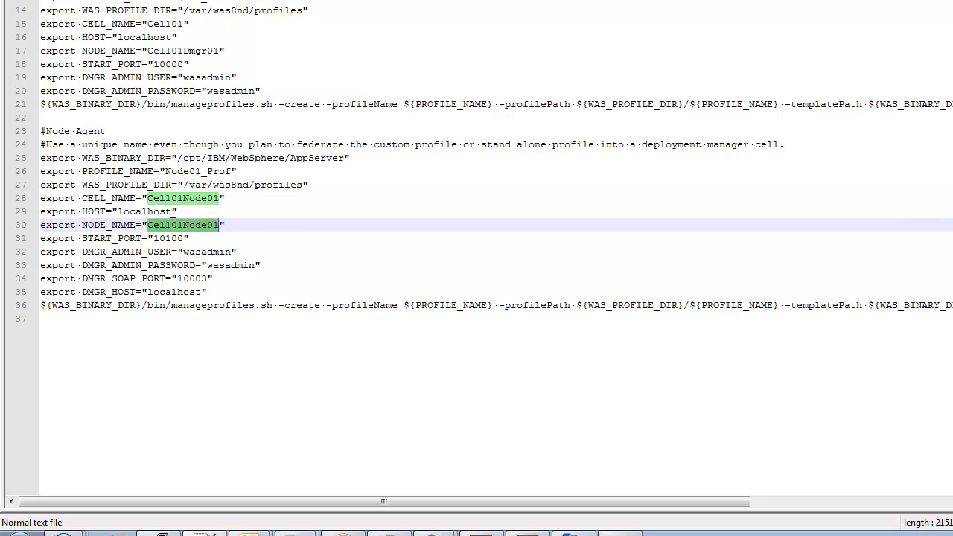
pyautogui.doubleClick(167, 238)
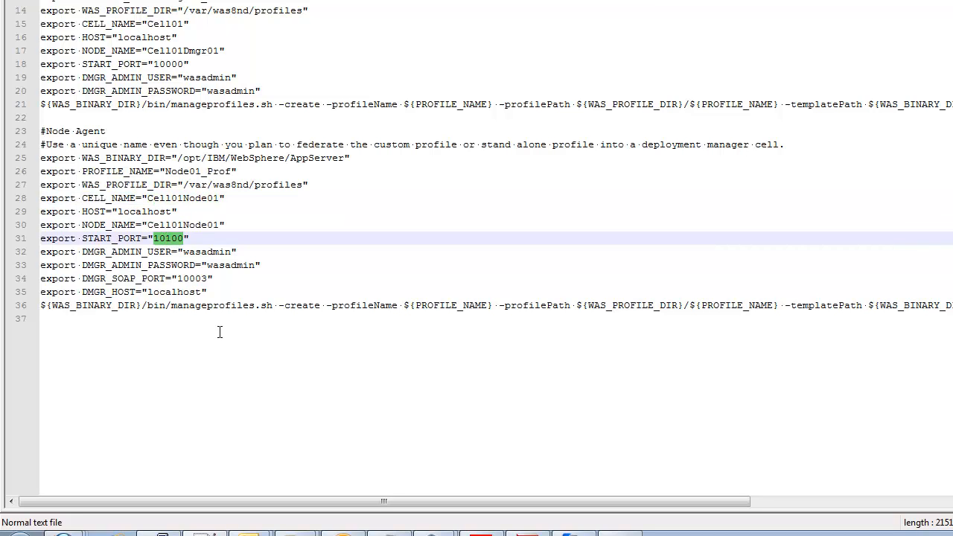
pyautogui.moveTo(205, 251)
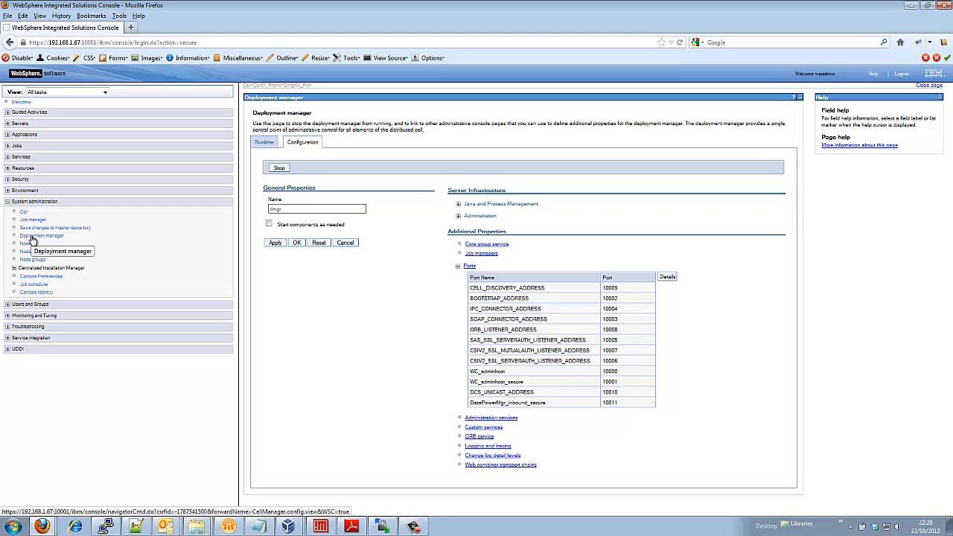
pyautogui.moveTo(33, 205)
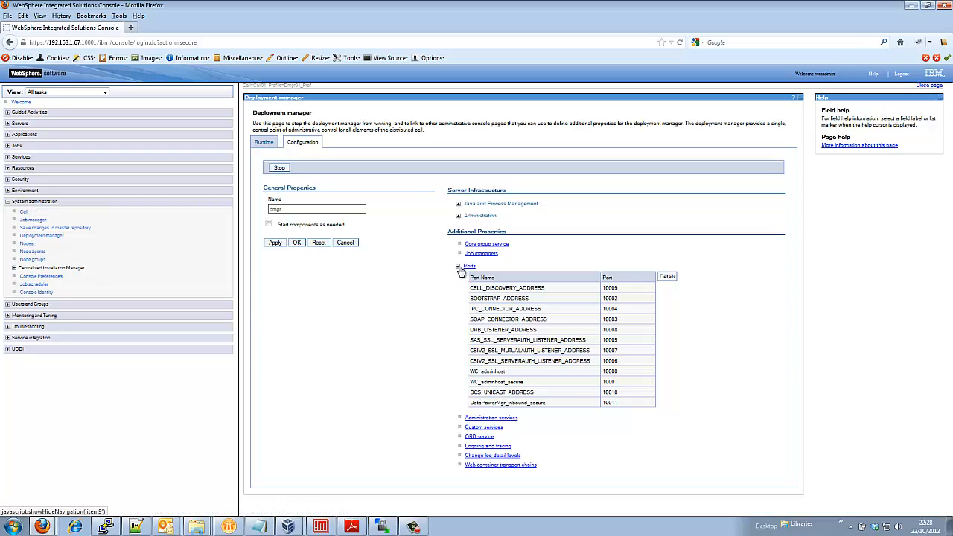
pyautogui.moveTo(460, 266)
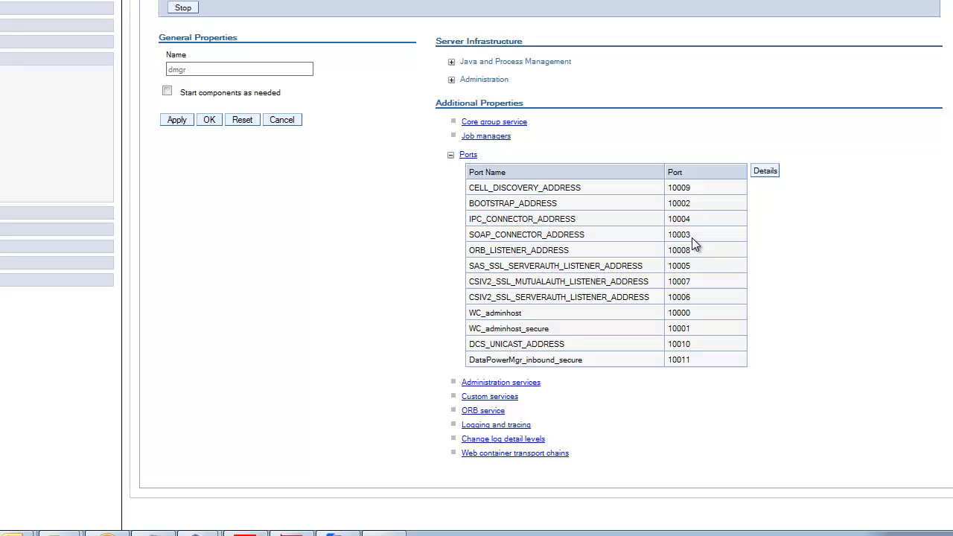
pyautogui.moveTo(320, 479)
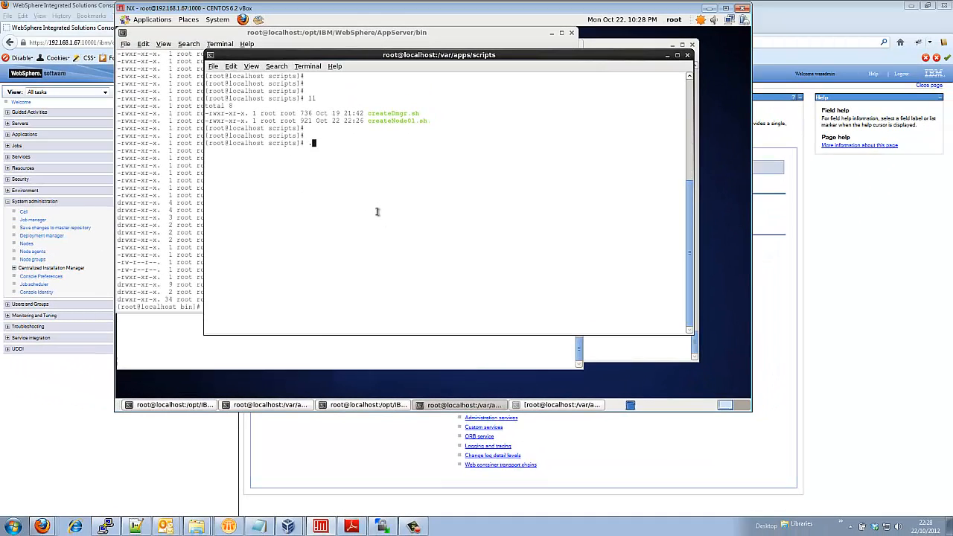
pyautogui.write('/create')
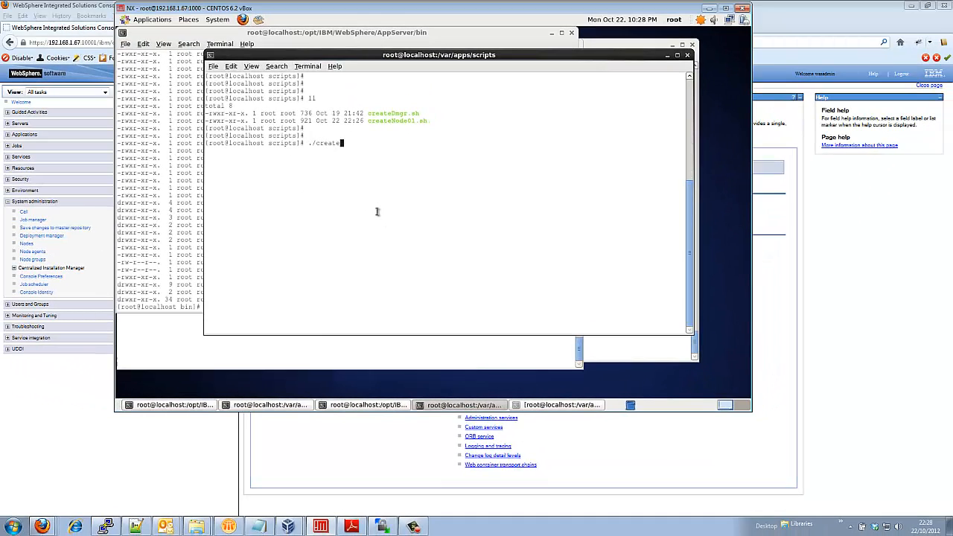
pyautogui.write('Node01.sh')
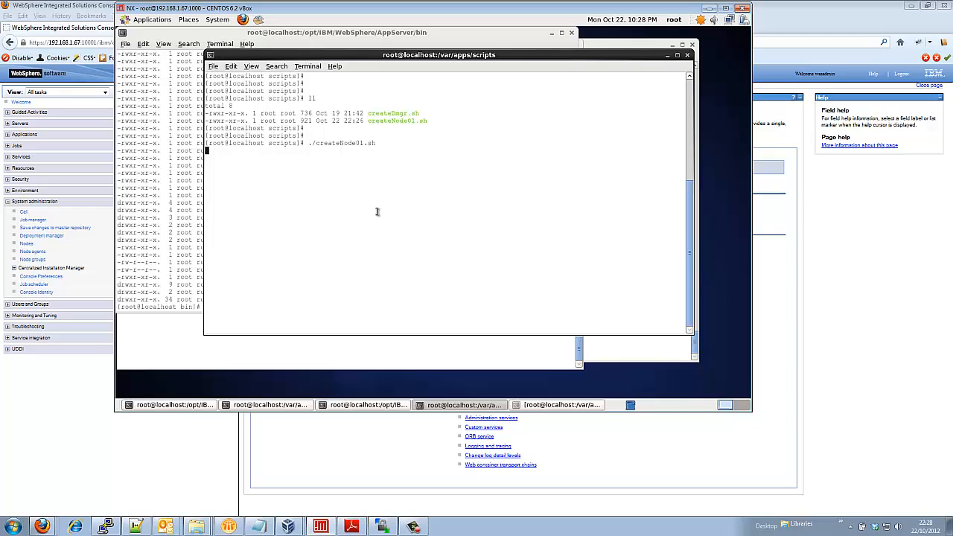
pyautogui.moveTo(321, 216)
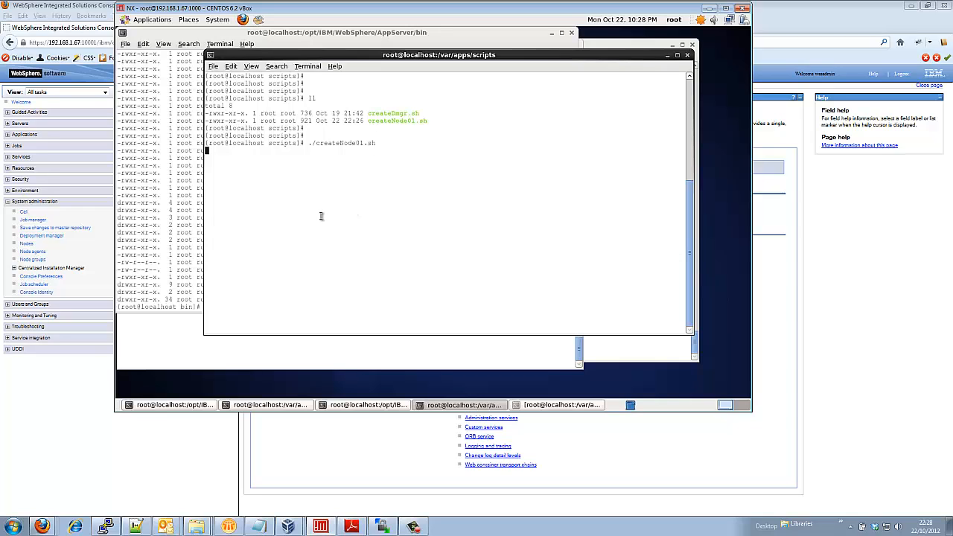
pyautogui.moveTo(252, 357)
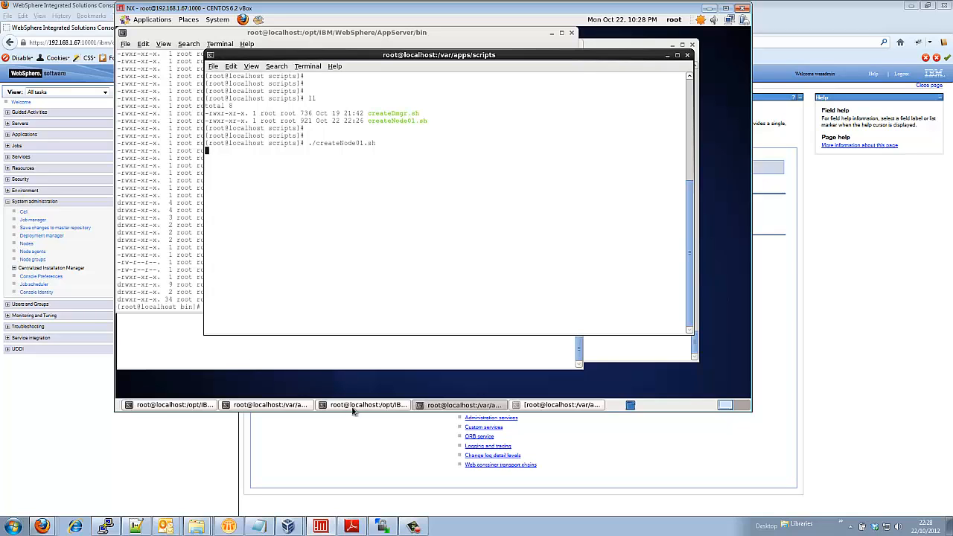
# Step: In the manageprofiles logs folder, list files, show the path, and tail -f Node01_Prof_create.log
pyautogui.click(365, 404)
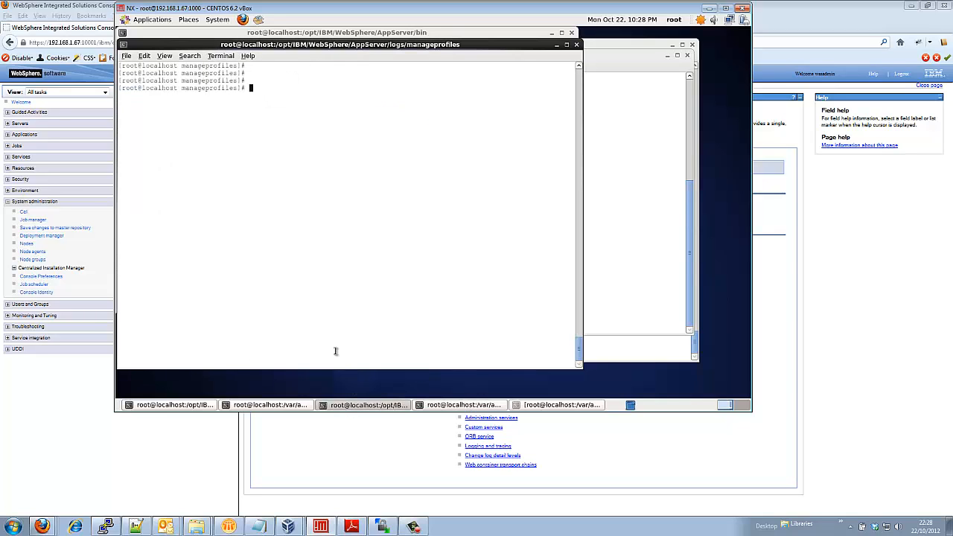
pyautogui.write('ll')
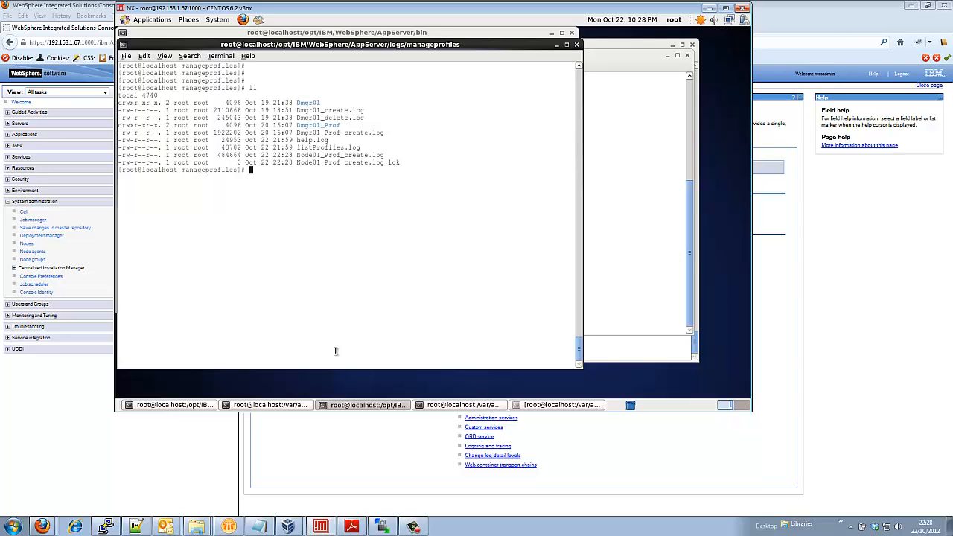
pyautogui.write('pwd')
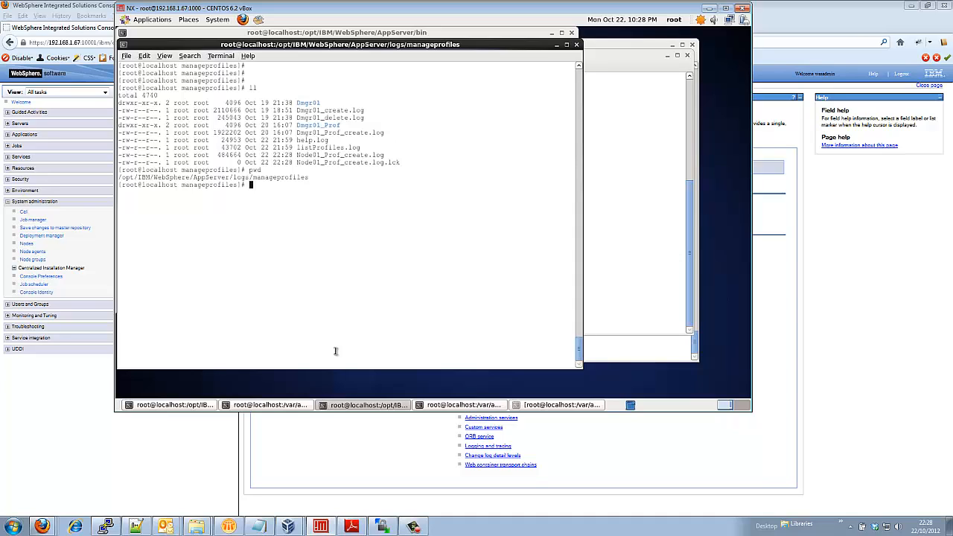
pyautogui.write('tail')
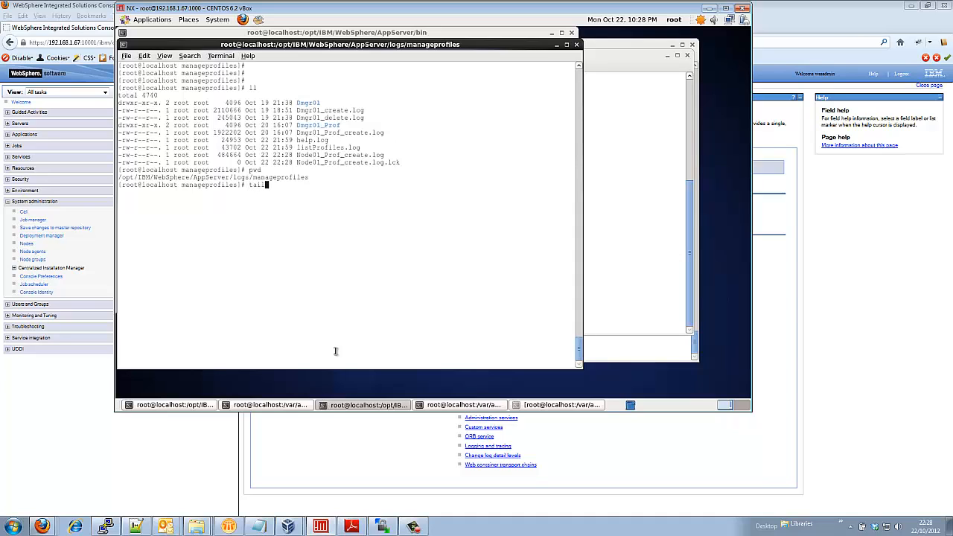
pyautogui.write('-f')
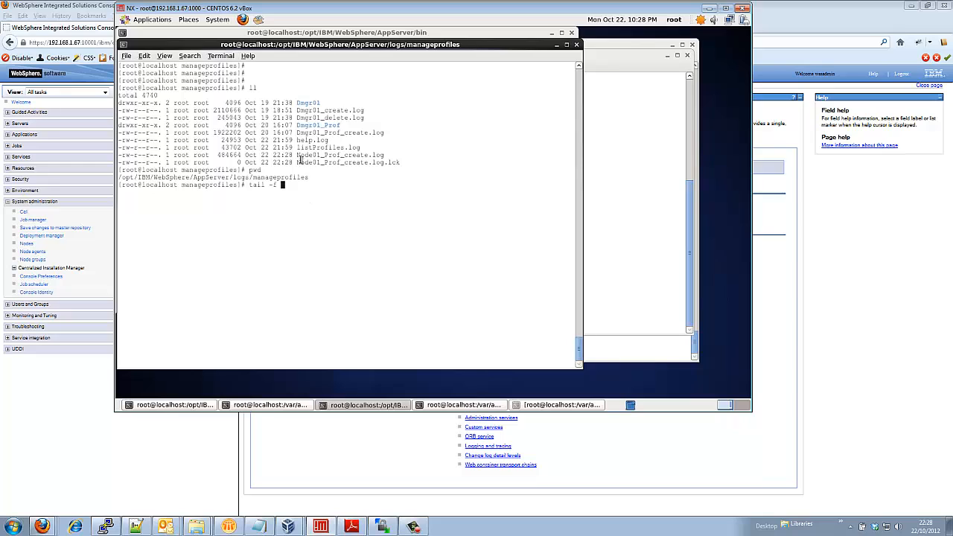
pyautogui.doubleClick(340, 154)
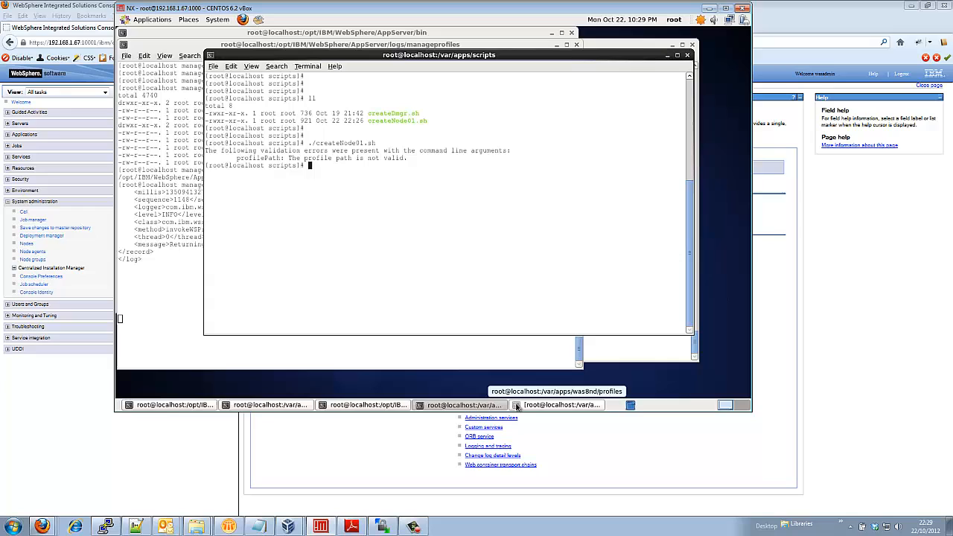
pyautogui.moveTo(326, 245)
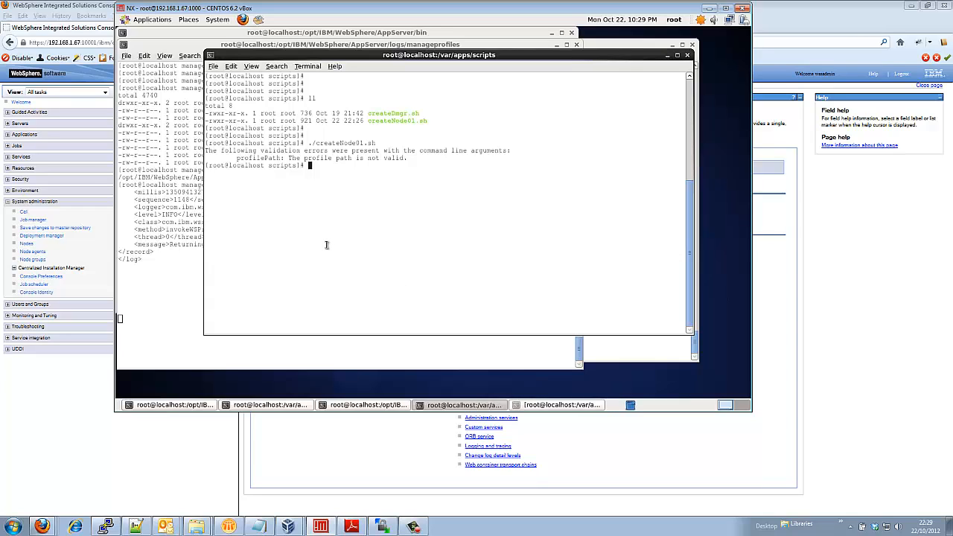
pyautogui.moveTo(398, 440)
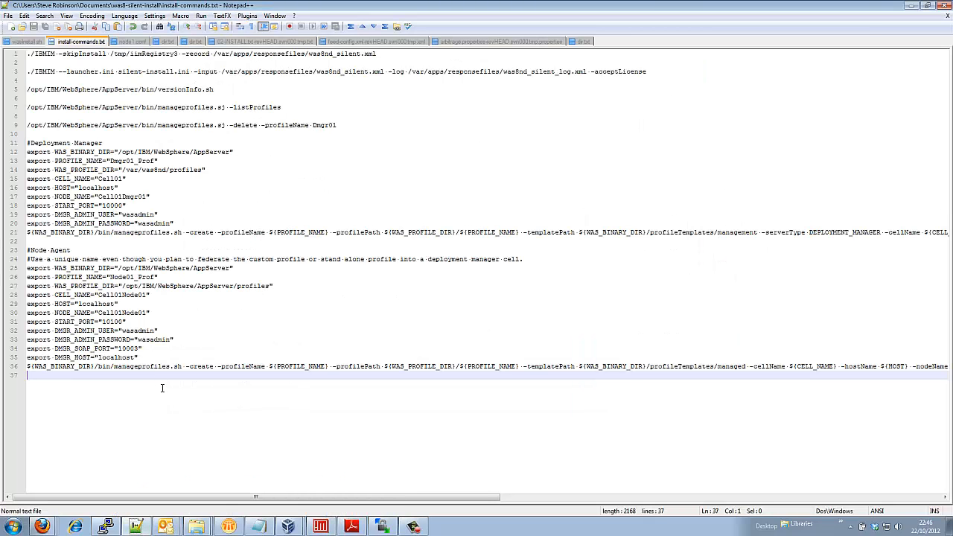
pyautogui.moveTo(127, 416)
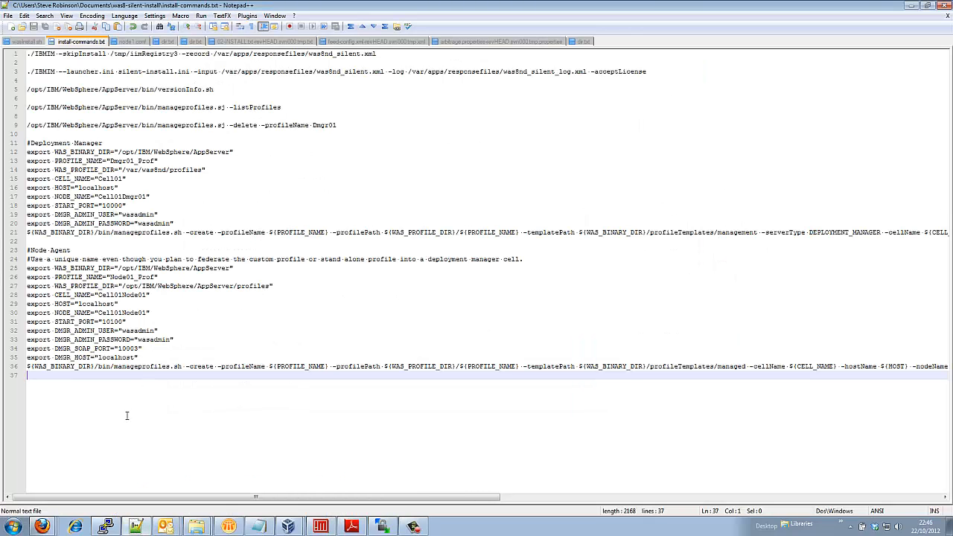
pyautogui.moveTo(145, 397)
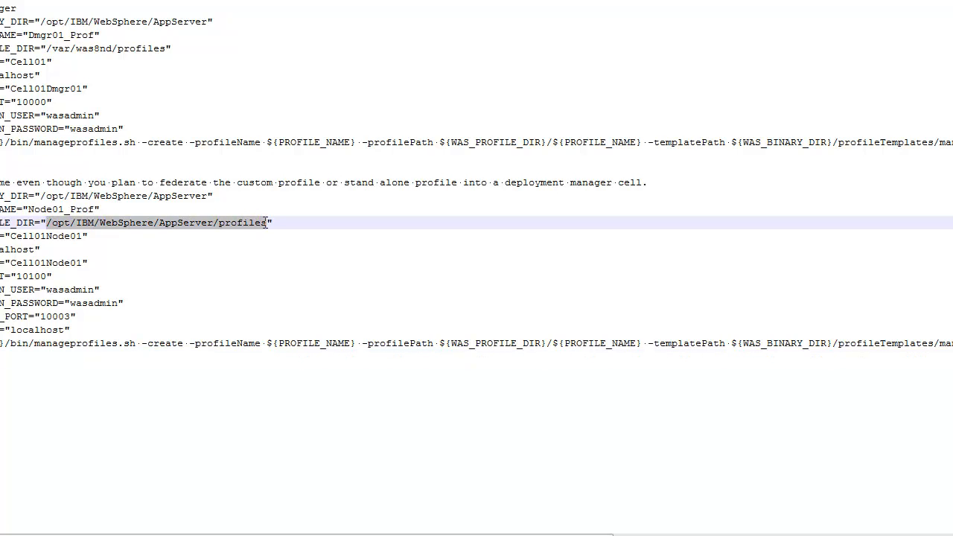
pyautogui.moveTo(202, 272)
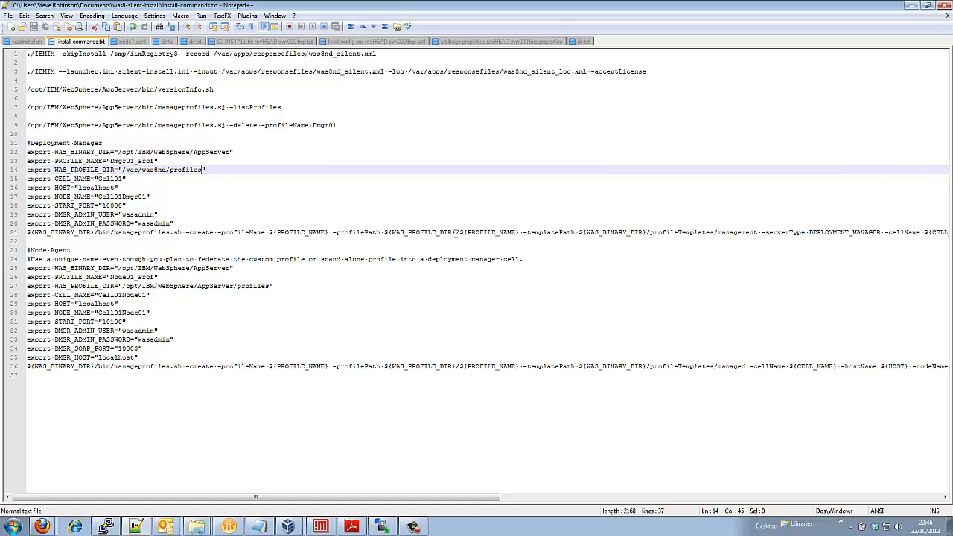
pyautogui.moveTo(361, 360)
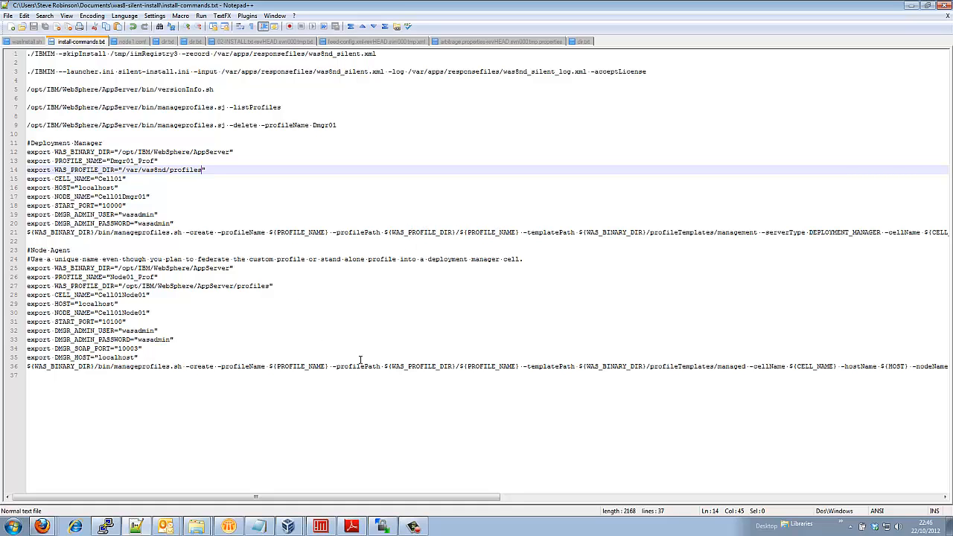
pyautogui.moveTo(455, 368)
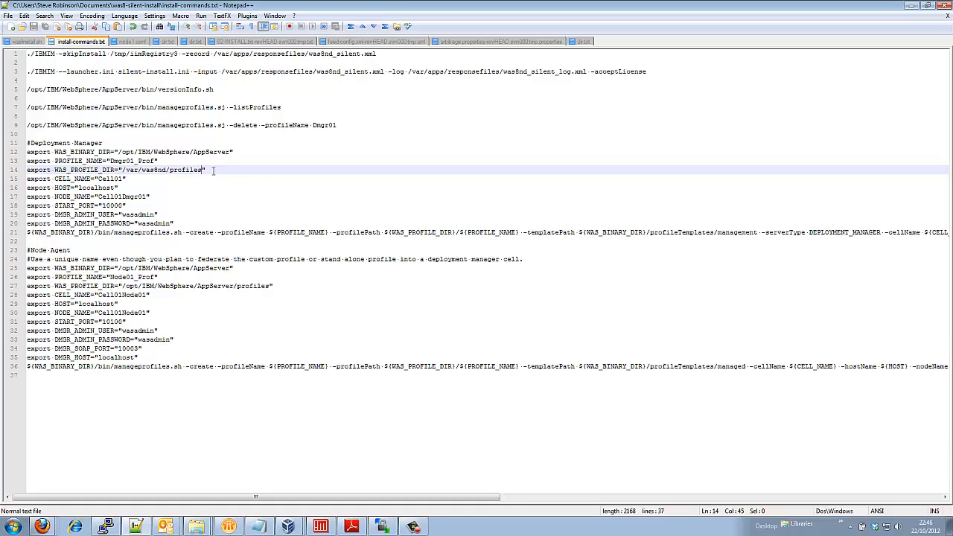
pyautogui.moveTo(230, 481)
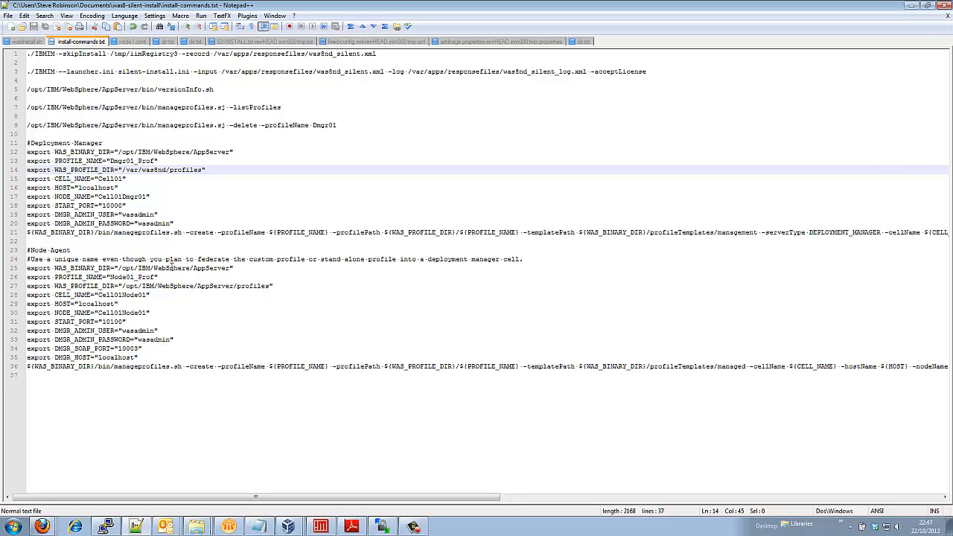
pyautogui.click(190, 285)
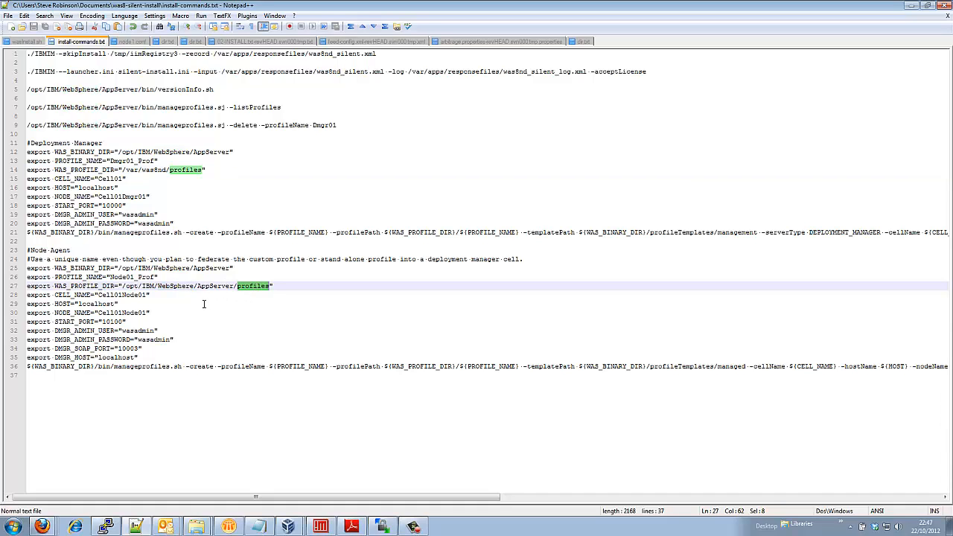
pyautogui.moveTo(257, 291)
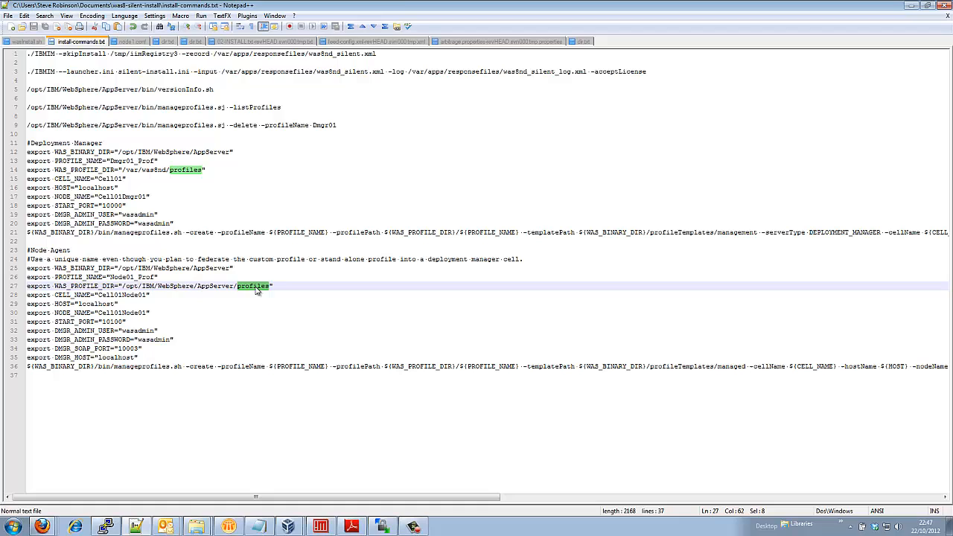
pyautogui.moveTo(242, 300)
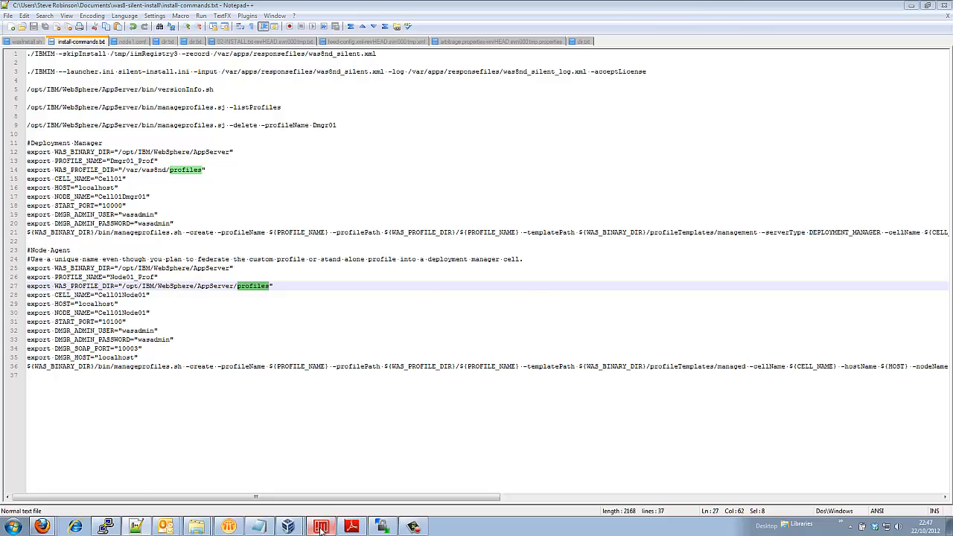
pyautogui.click(414, 526)
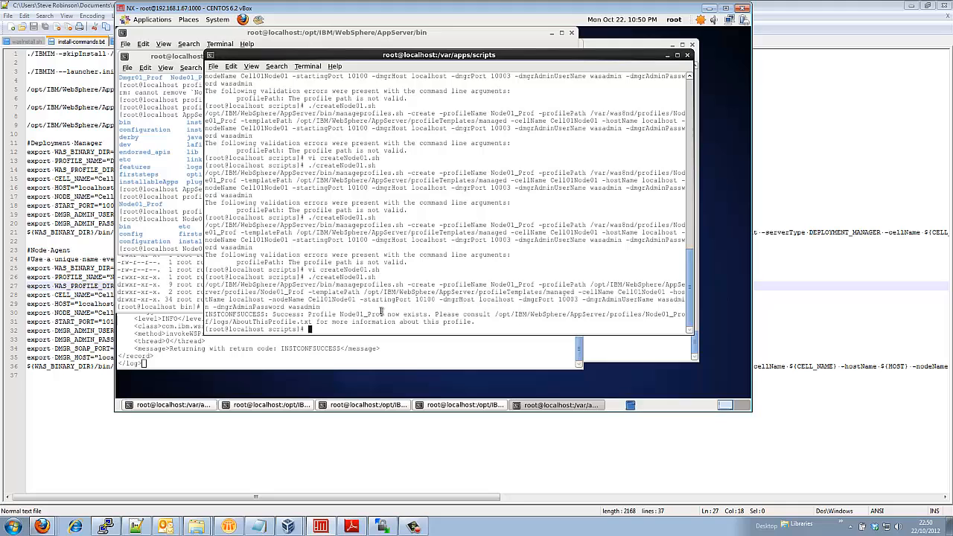
pyautogui.moveTo(317, 292)
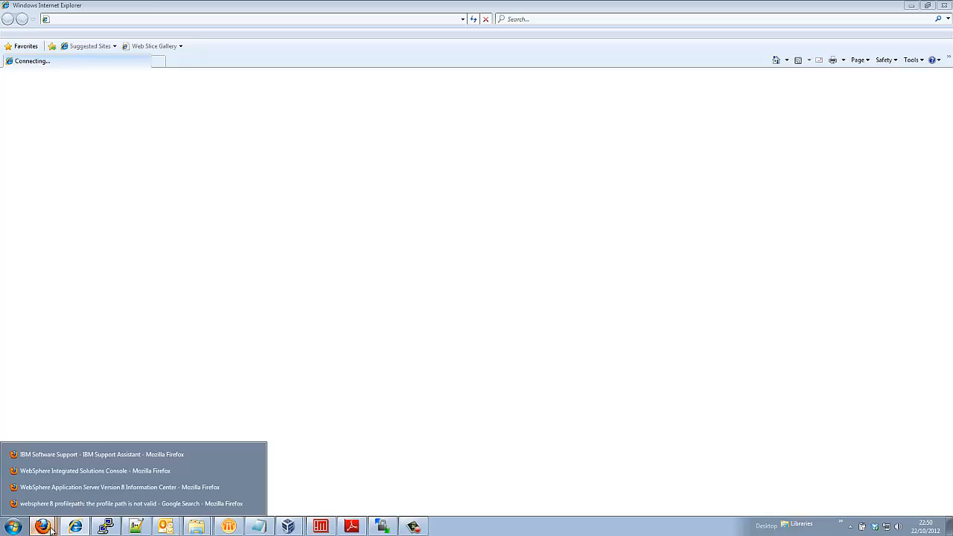
# Step: Return to the WebSphere console window and log in again as wasadmin
pyautogui.click(133, 503)
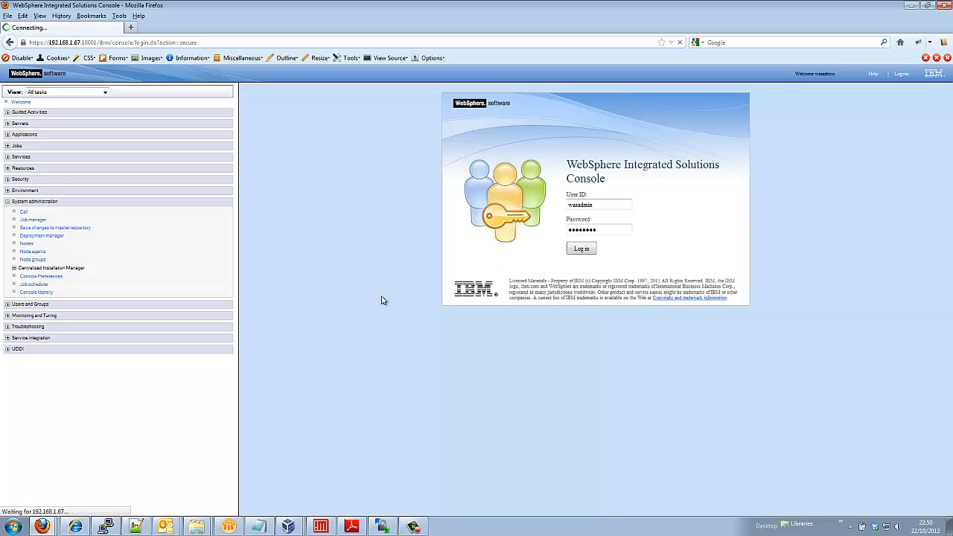
pyautogui.click(582, 248)
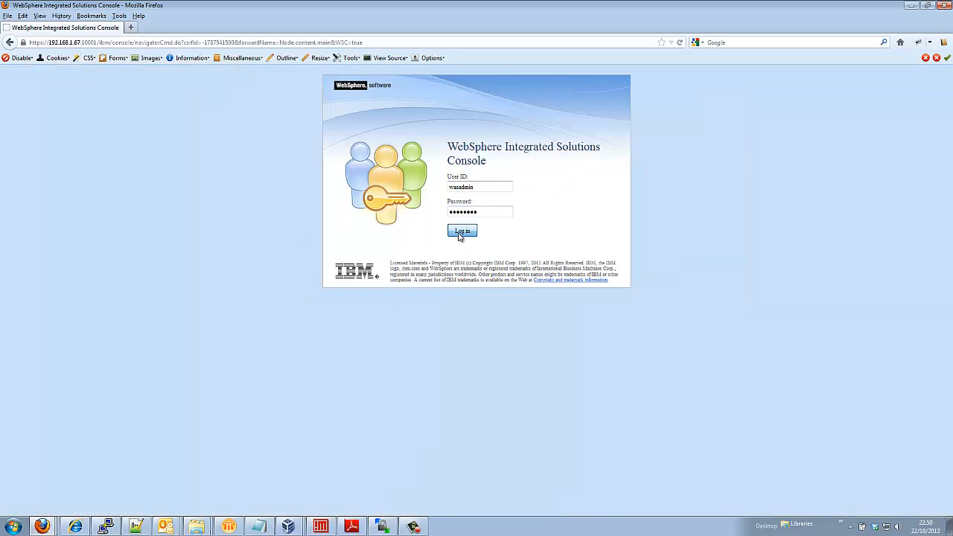
pyautogui.click(461, 230)
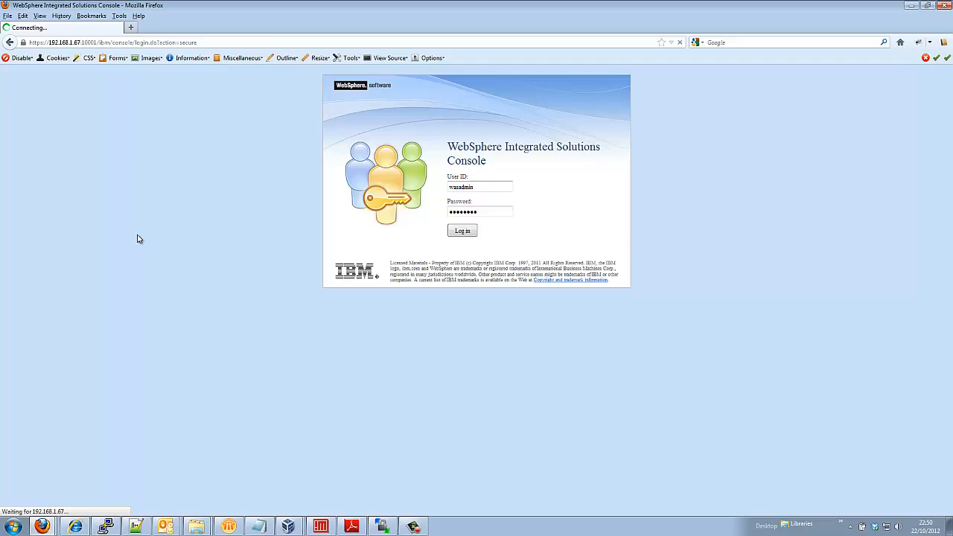
pyautogui.click(462, 230)
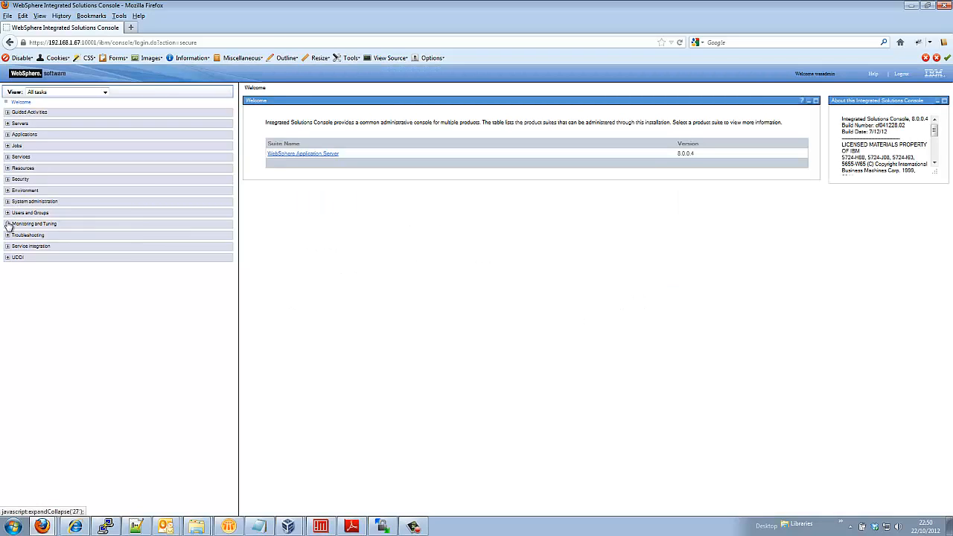
# Step: Expand System administration and open Nodes to see Cell01Dmgr01 and Cell01Node01
pyautogui.click(35, 201)
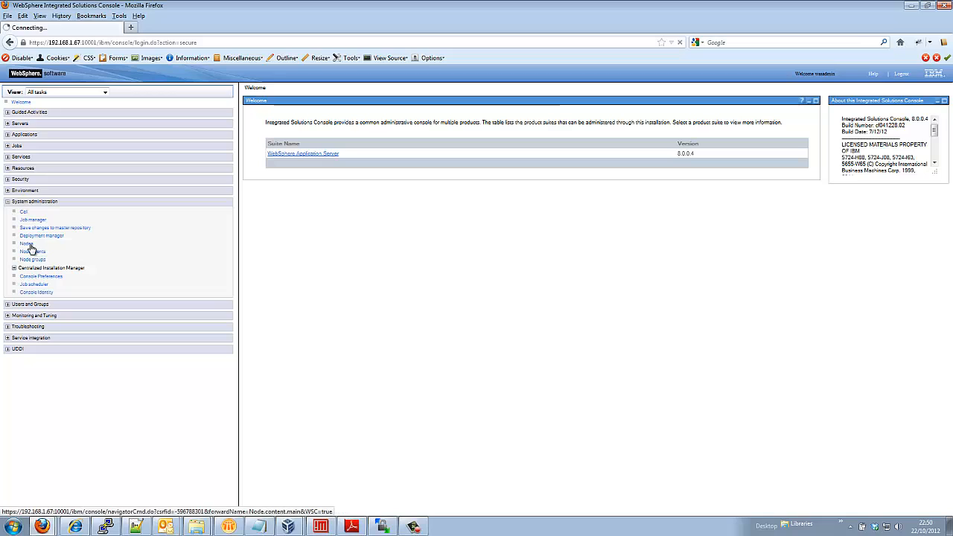
pyautogui.click(26, 243)
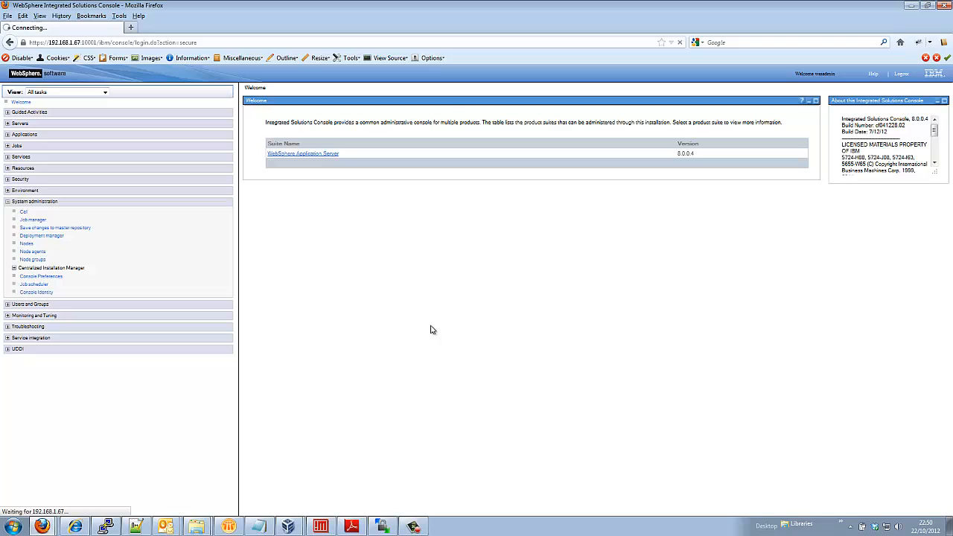
pyautogui.click(27, 244)
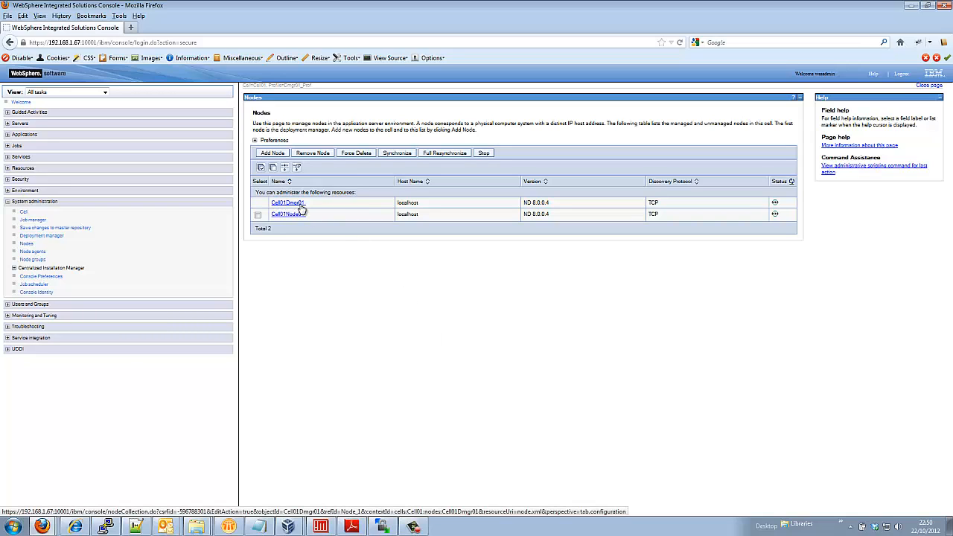
pyautogui.moveTo(289, 214)
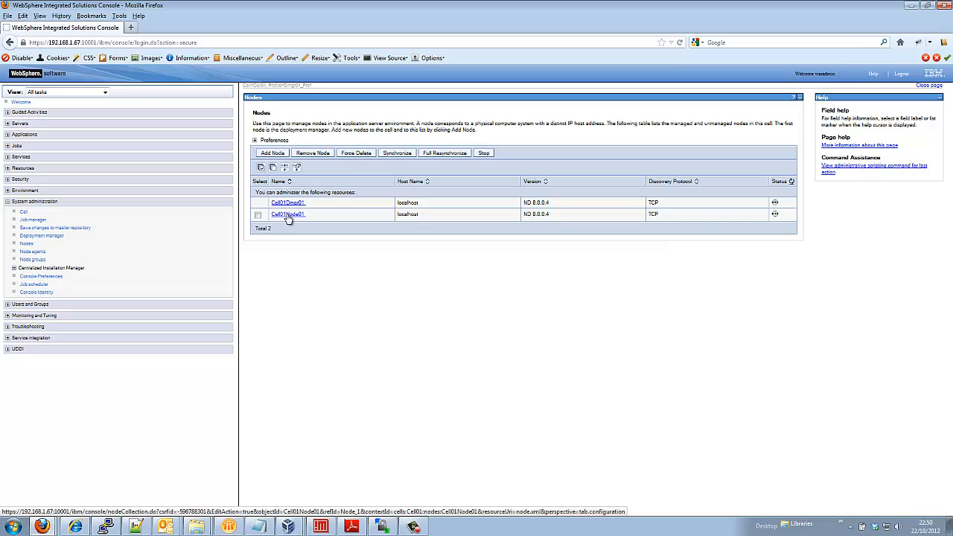
pyautogui.moveTo(398, 508)
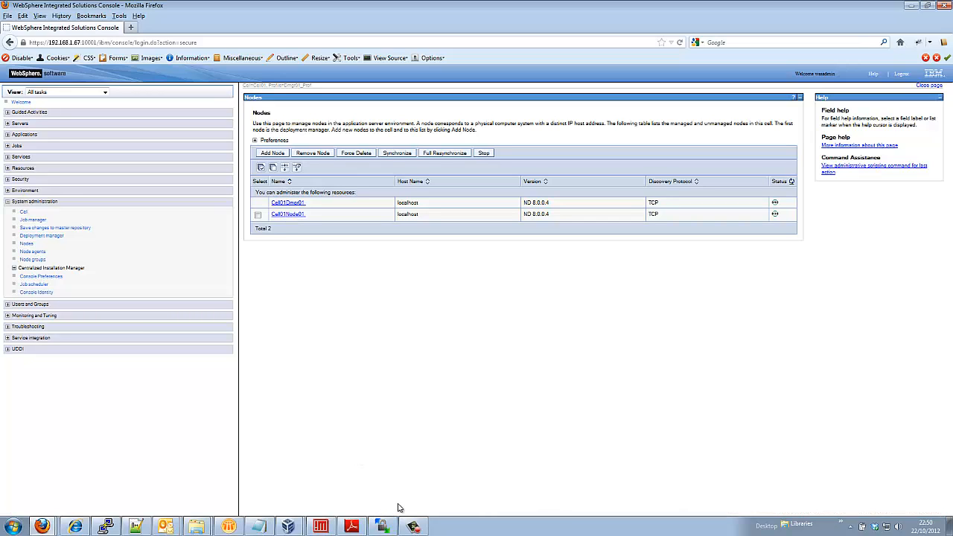